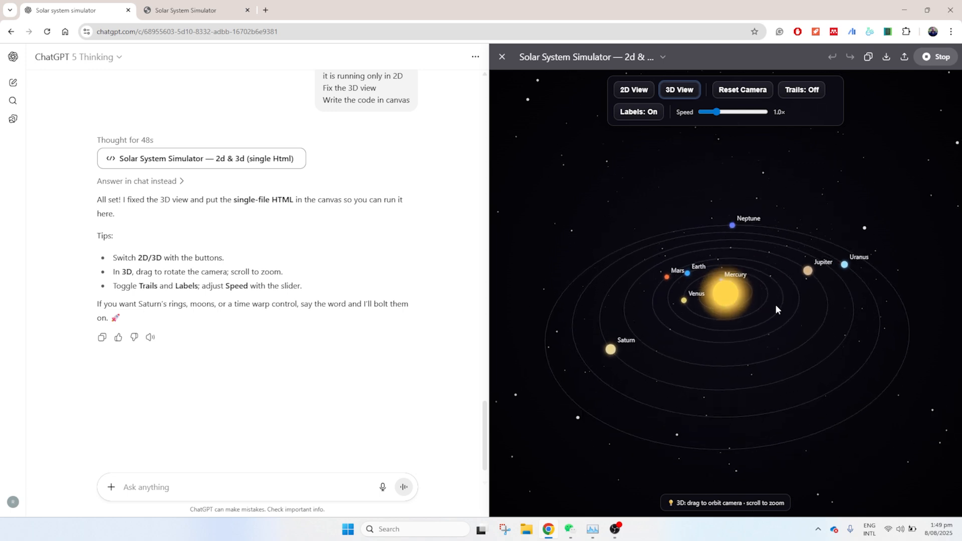
Toggle the ChatGPT simulator preview to the 2D view, then back to 3D.
left_click(632, 89)
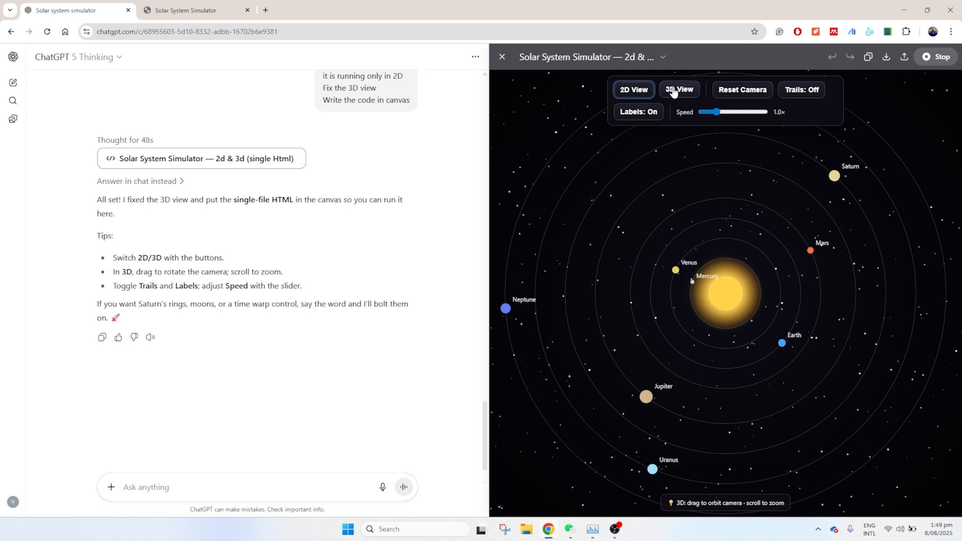
left_click(633, 90)
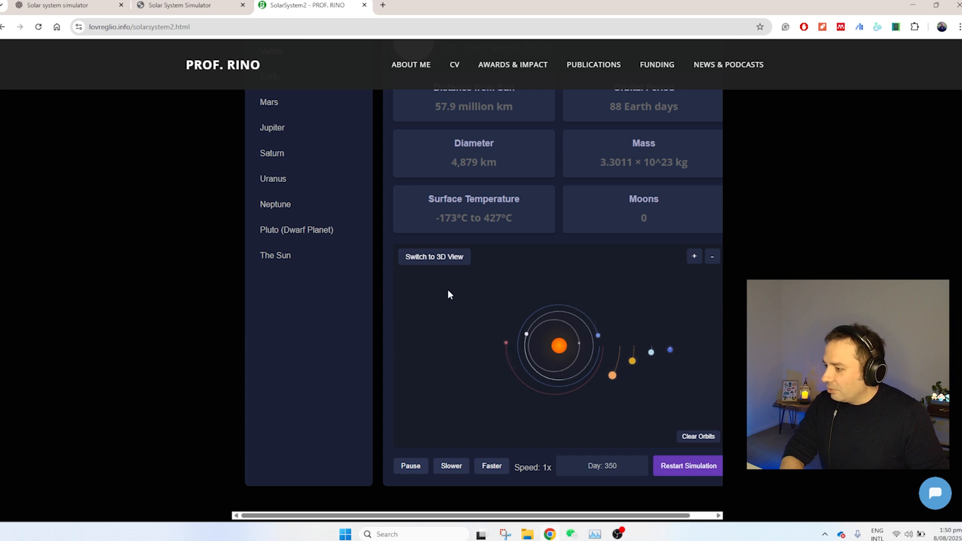
Show the lovreglio.info reference simulator in 3D view, then move to the other tab.
left_click(434, 256)
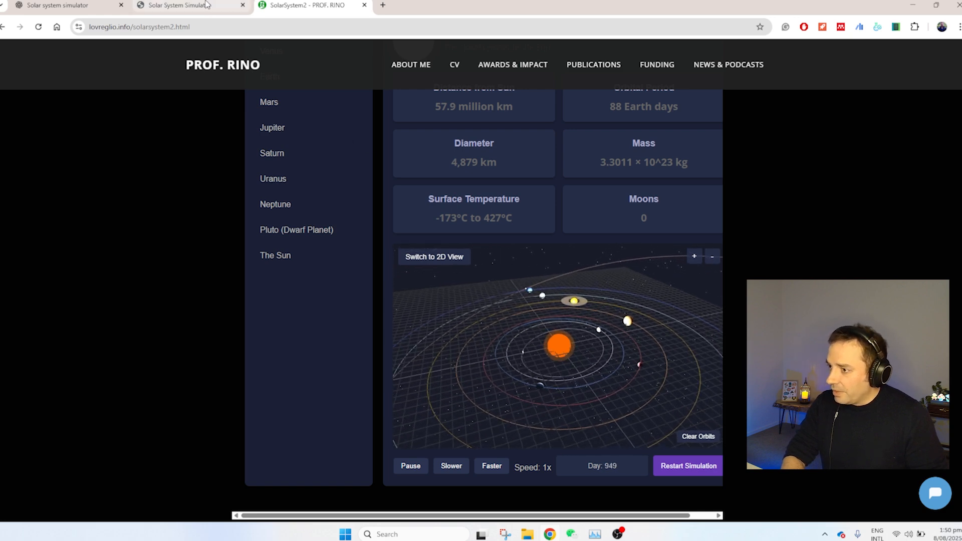
left_click(190, 5)
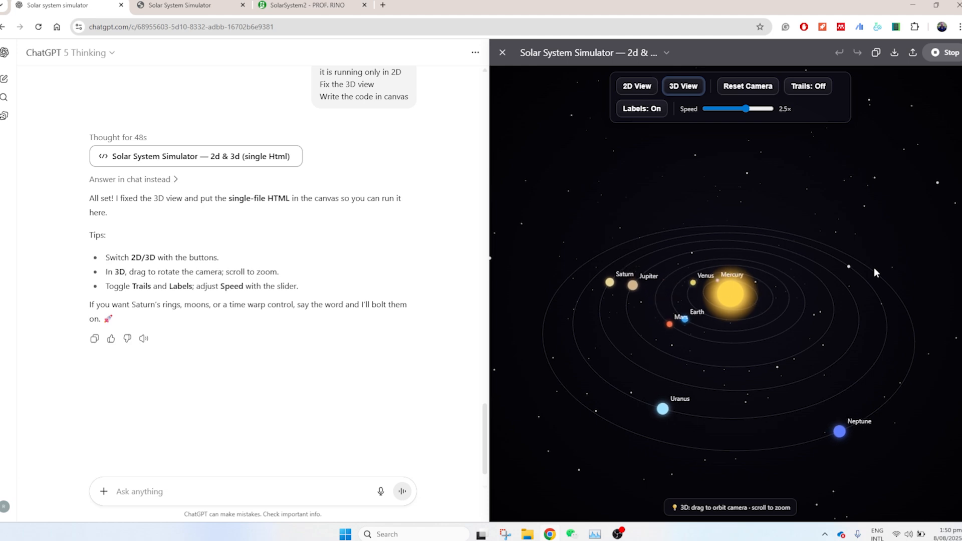
Halt the canvas preview of the solar system simulator, leaving it blank.
left_click(943, 52)
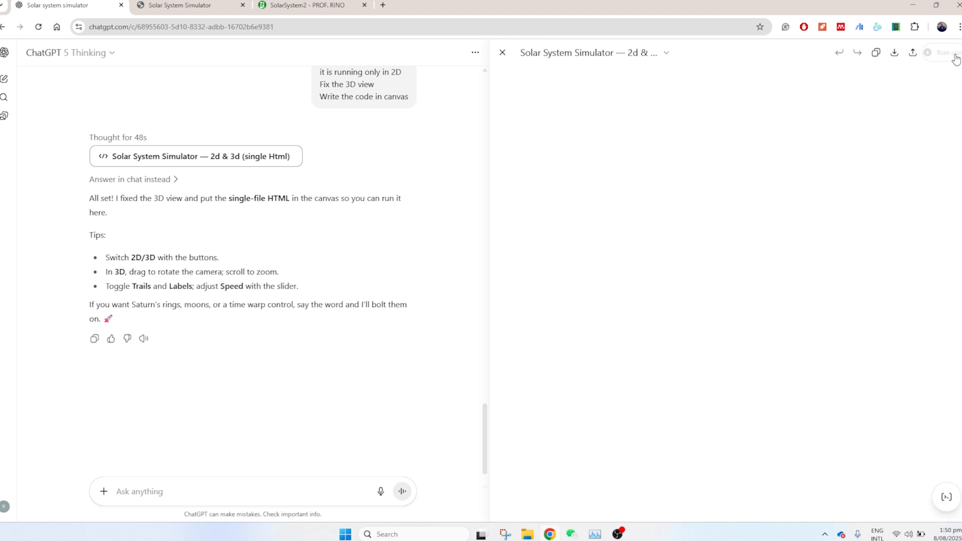